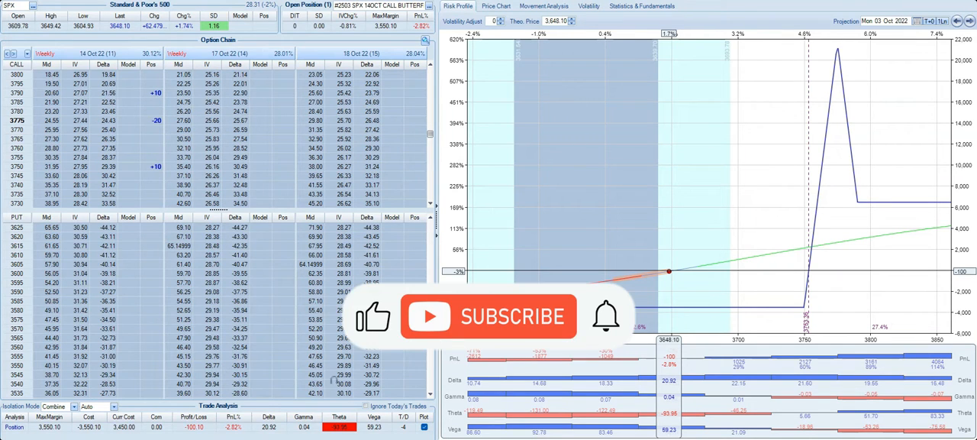
Show the SPX price chart with moving averages, Bollinger bands, and MACD, ATR and RSI panels.
click(488, 316)
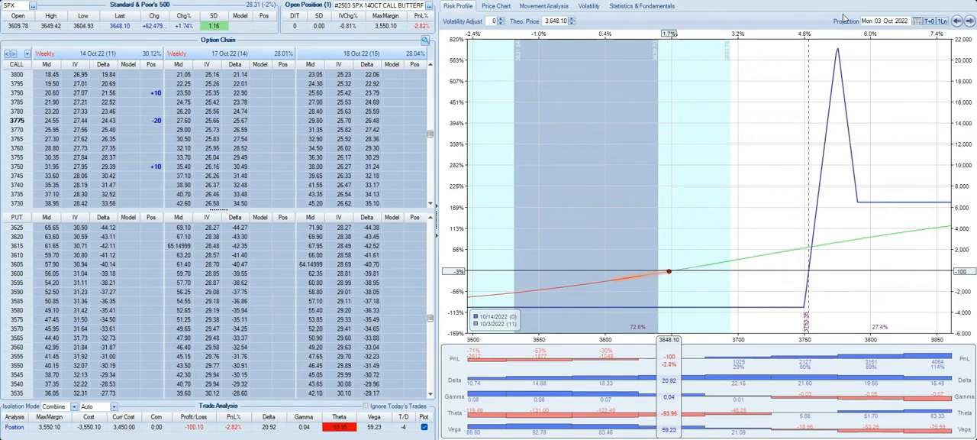
mouse_move(628, 294)
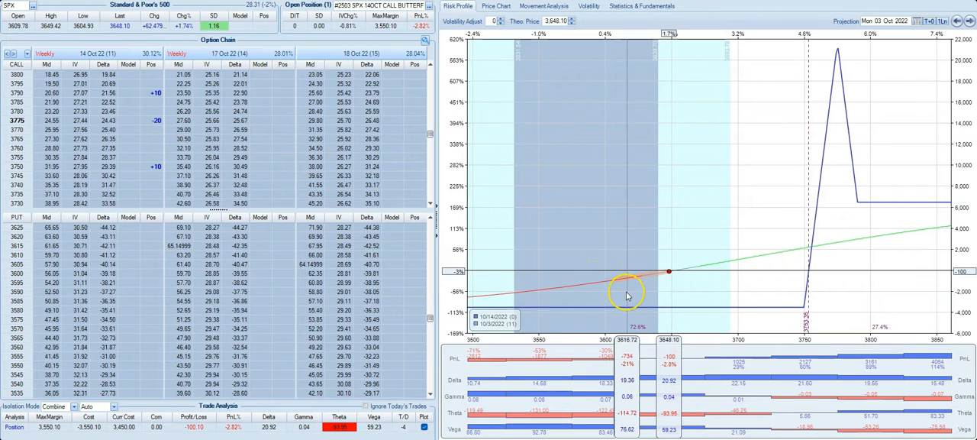
mouse_move(680, 298)
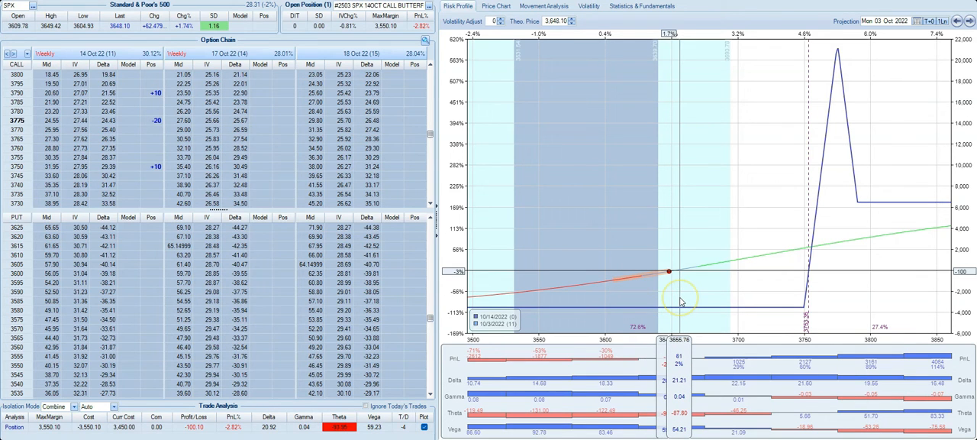
mouse_move(680, 298)
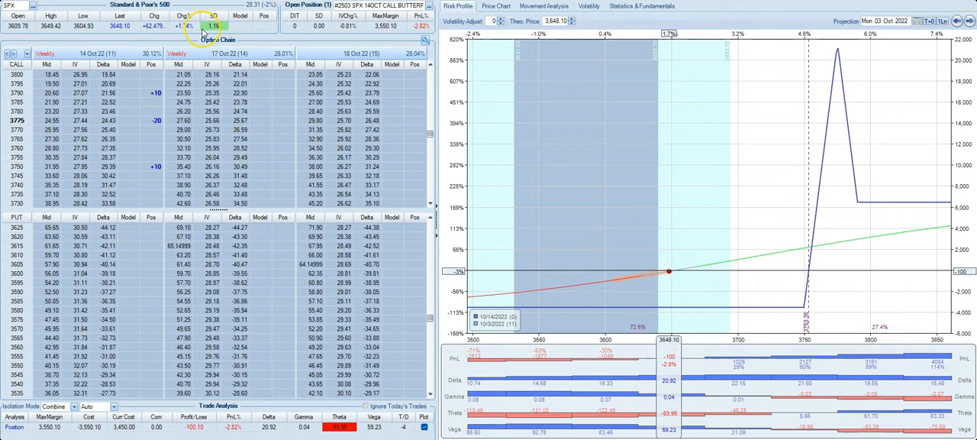
mouse_move(668, 268)
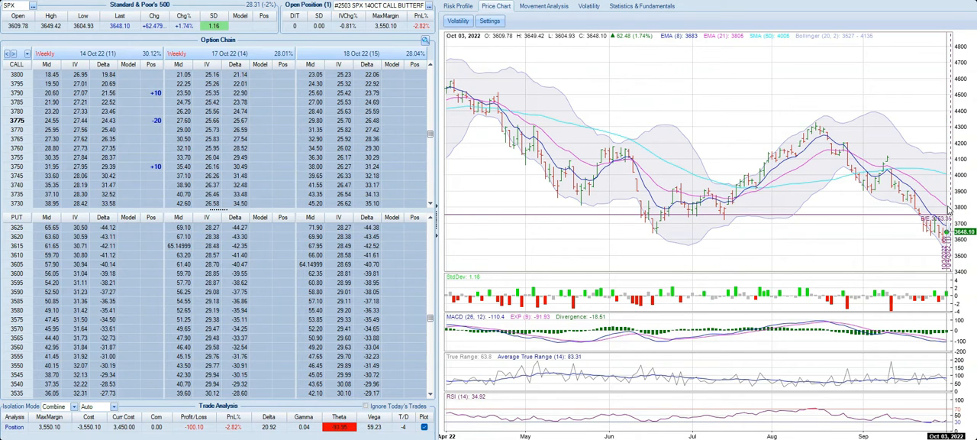
Switch back to the SPX call butterfly's risk profile graph with P&L and Greeks.
click(458, 6)
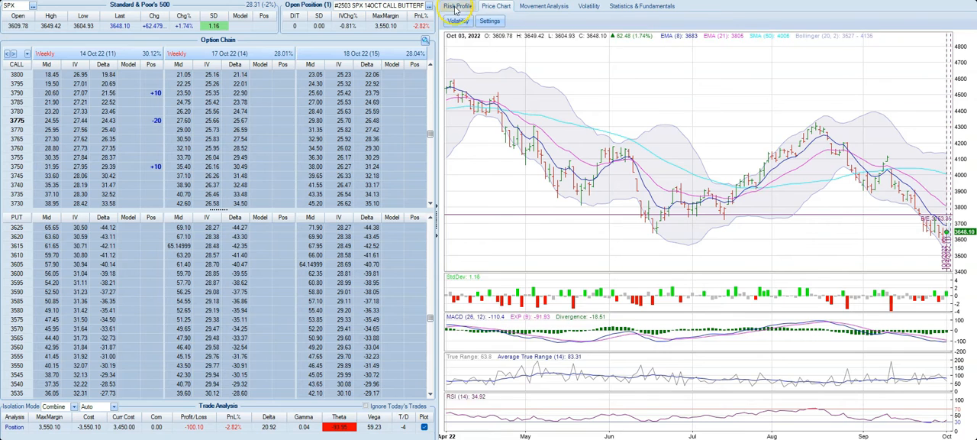
click(458, 6)
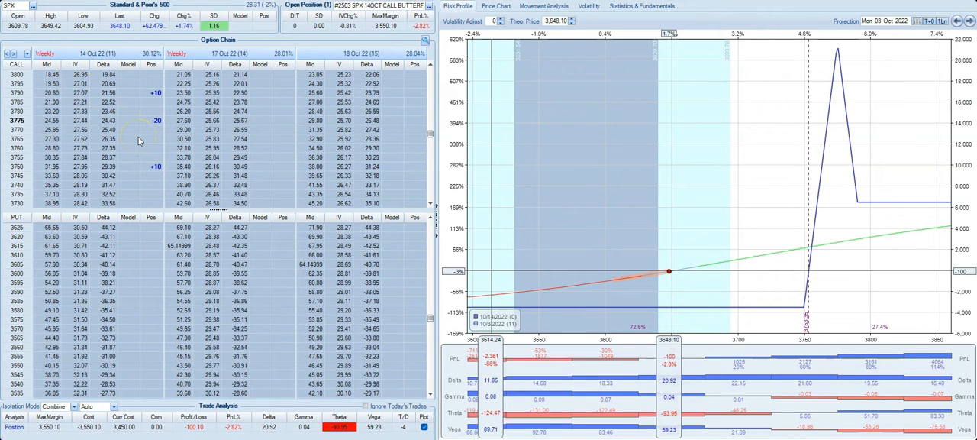
click(156, 120)
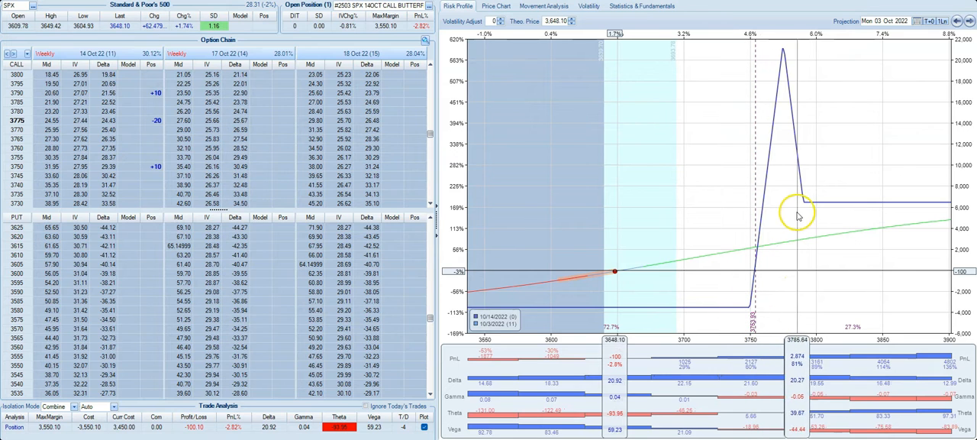
mouse_move(862, 212)
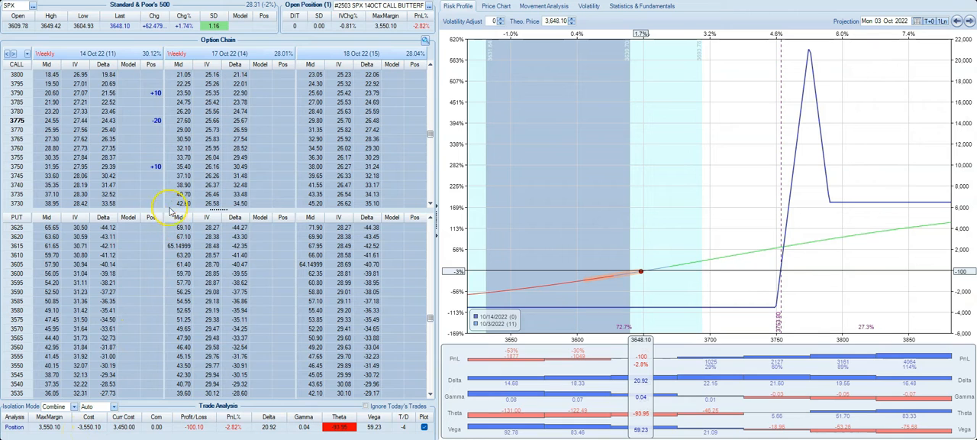
mouse_move(111, 48)
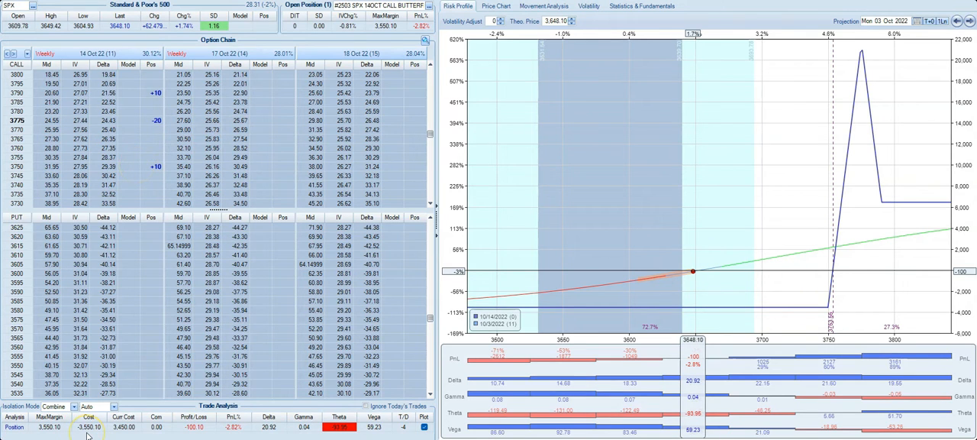
mouse_move(741, 267)
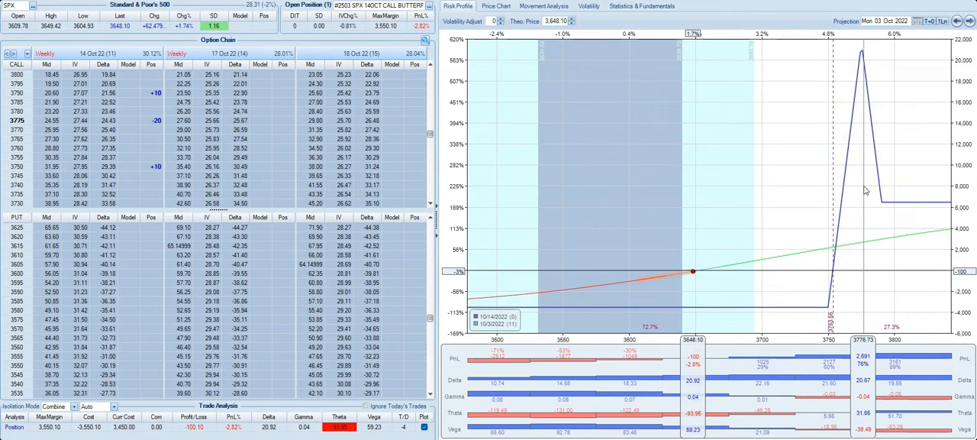
mouse_move(651, 287)
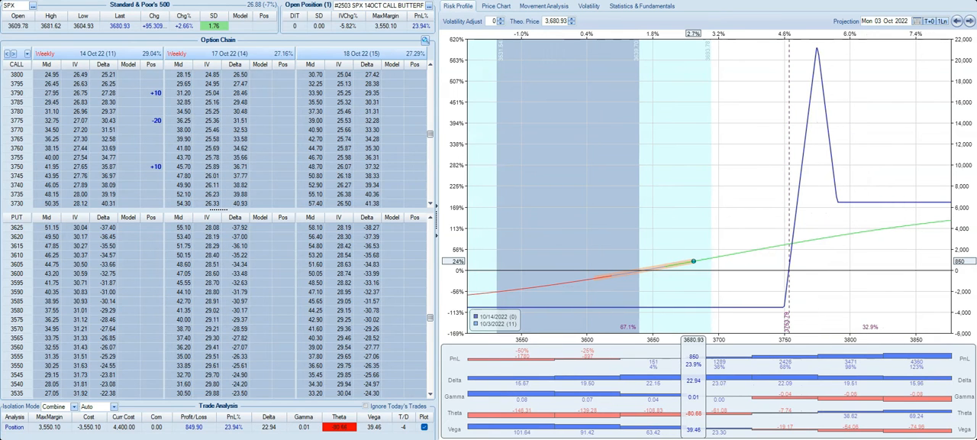
mouse_move(695, 271)
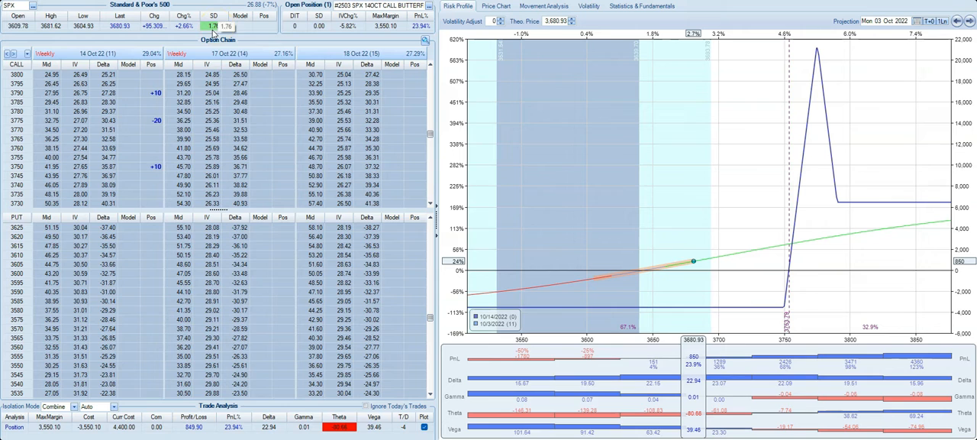
mouse_move(694, 234)
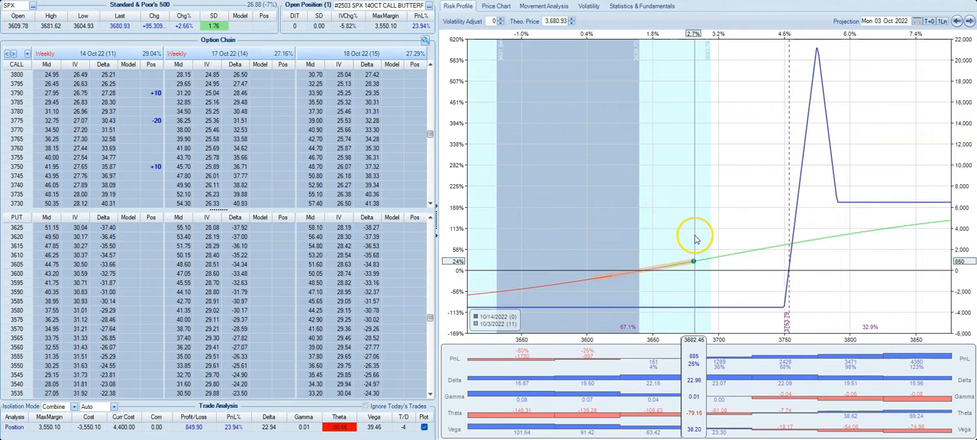
mouse_move(737, 385)
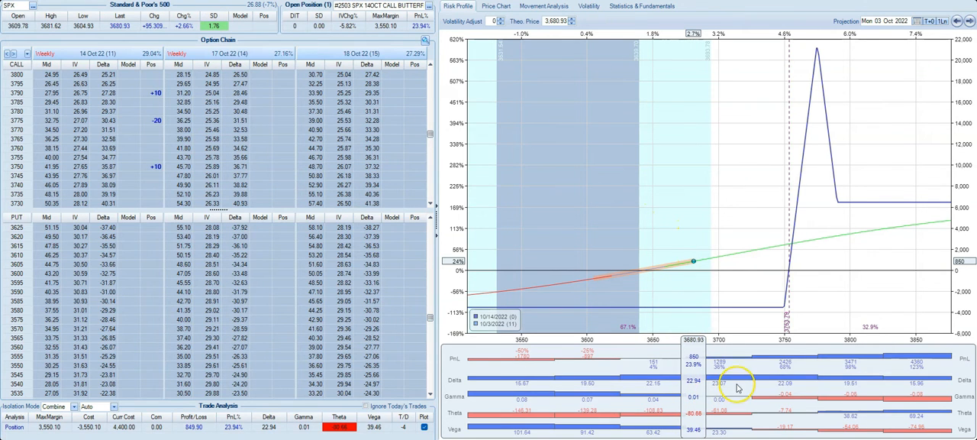
mouse_move(693, 353)
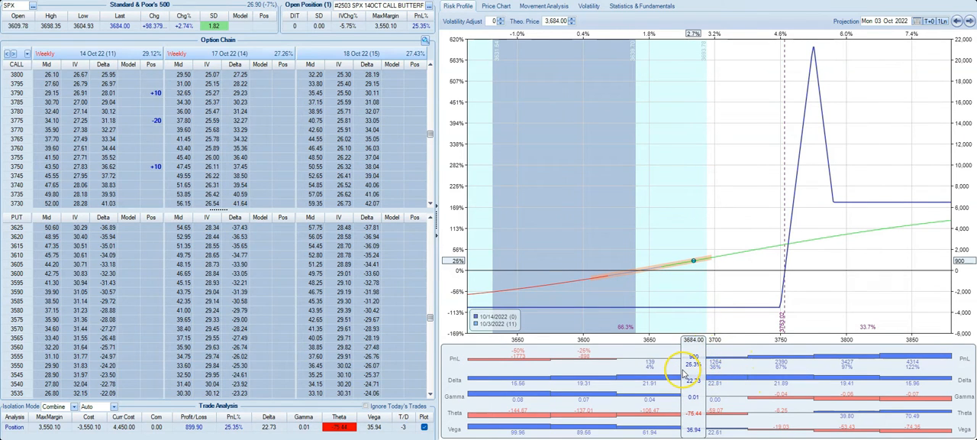
mouse_move(691, 273)
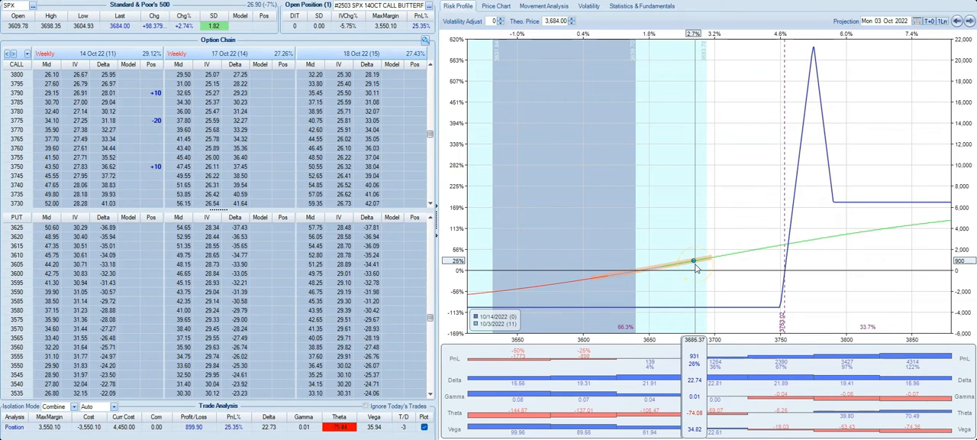
mouse_move(777, 264)
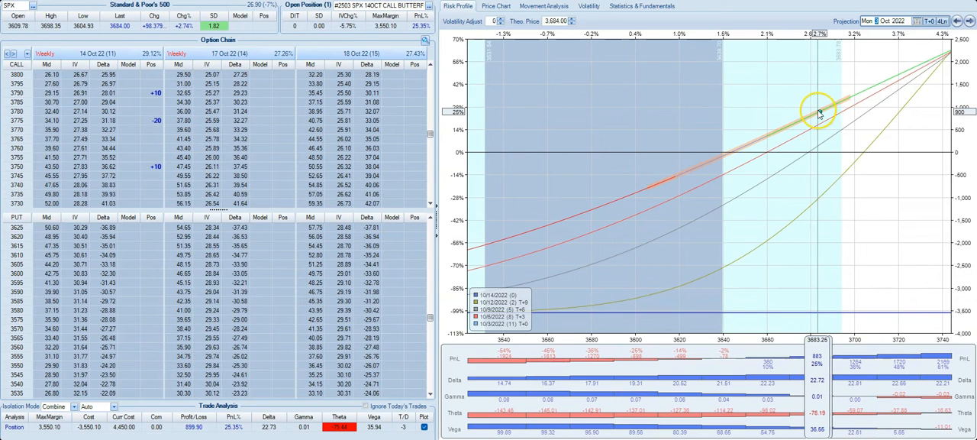
mouse_move(832, 123)
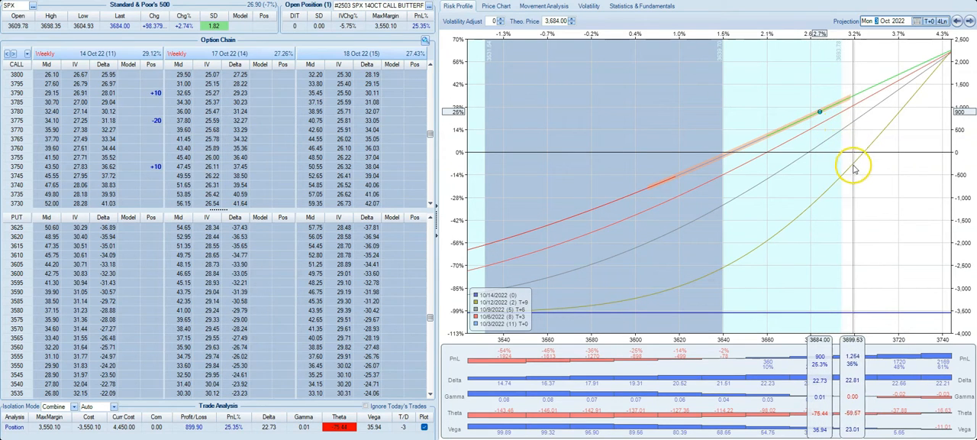
mouse_move(526, 305)
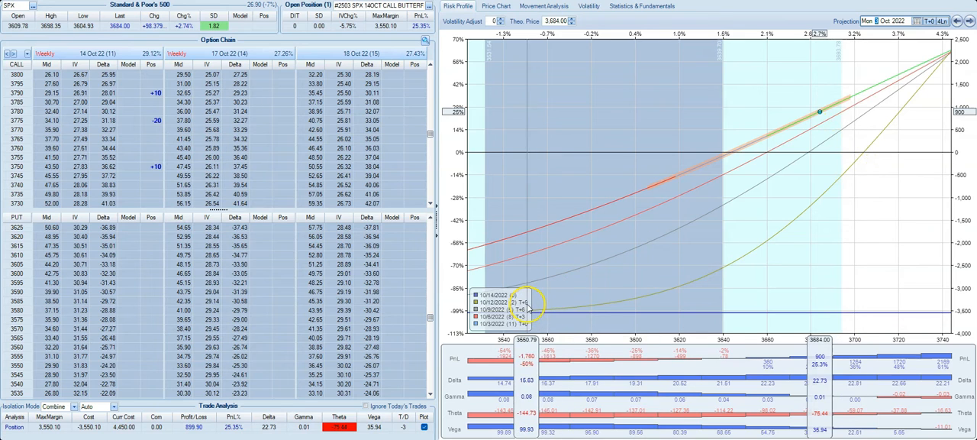
mouse_move(854, 172)
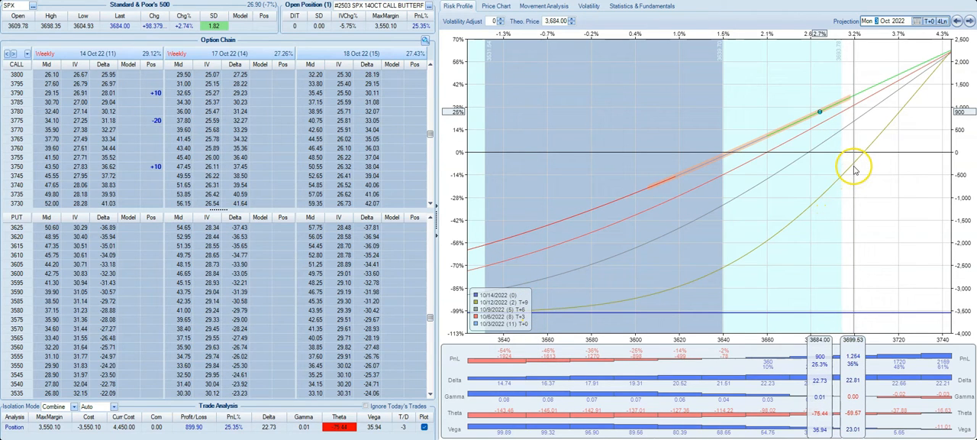
mouse_move(855, 166)
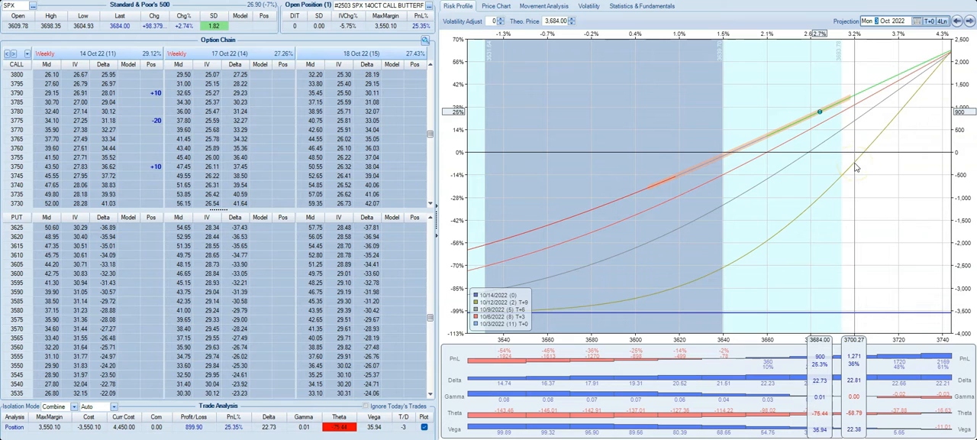